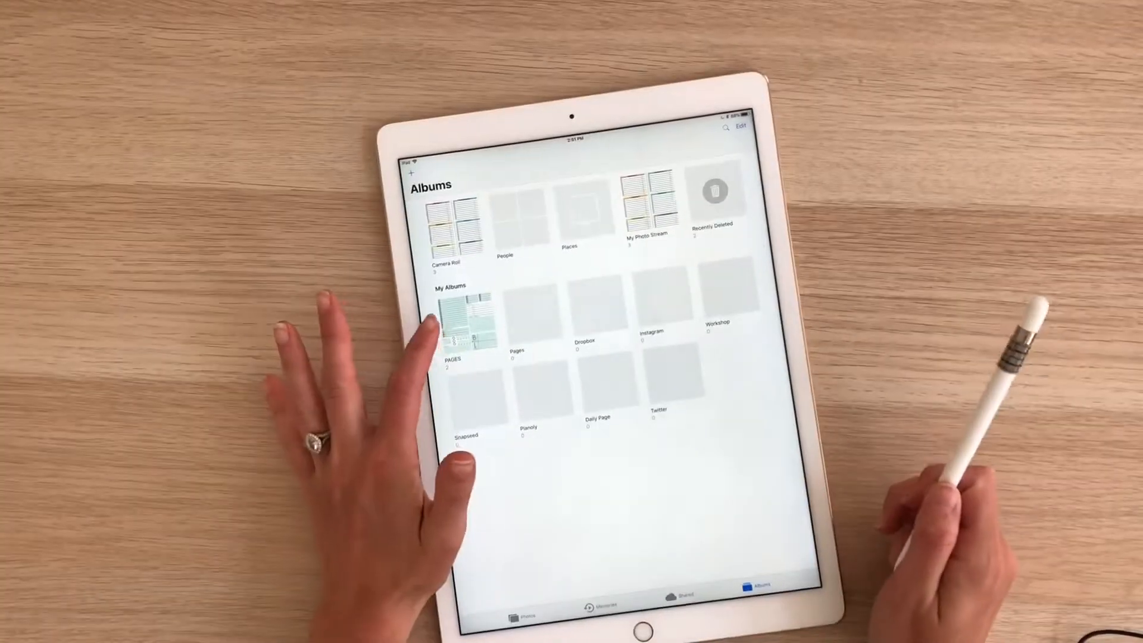
Leave the Photos PAGES album, switch to Paper and add a new journal
left_click(469, 313)
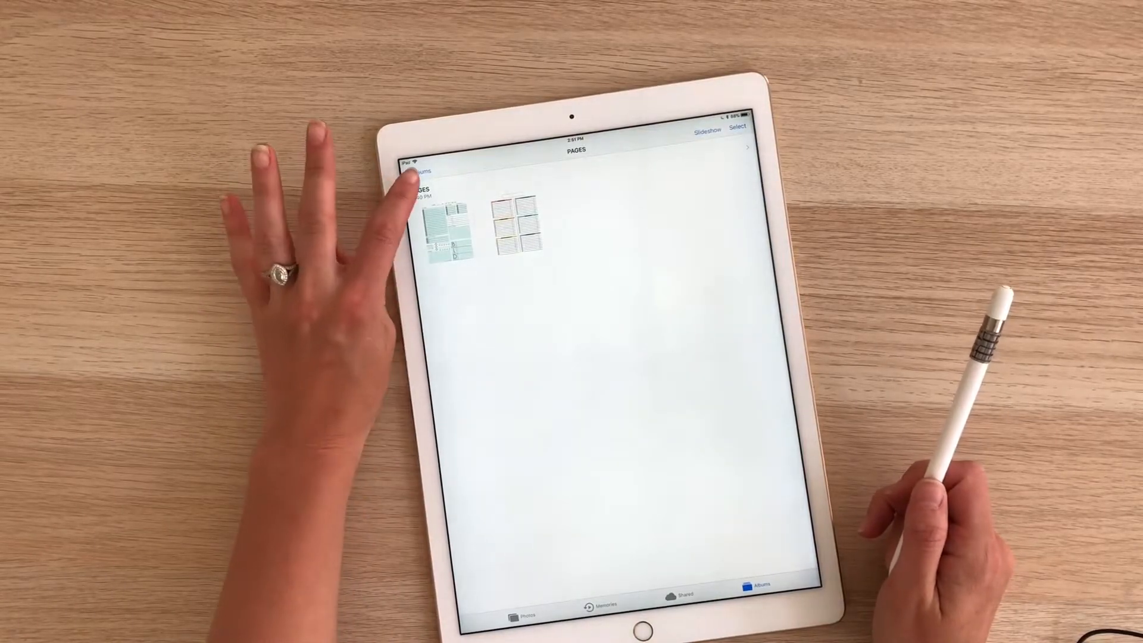
left_click(419, 170)
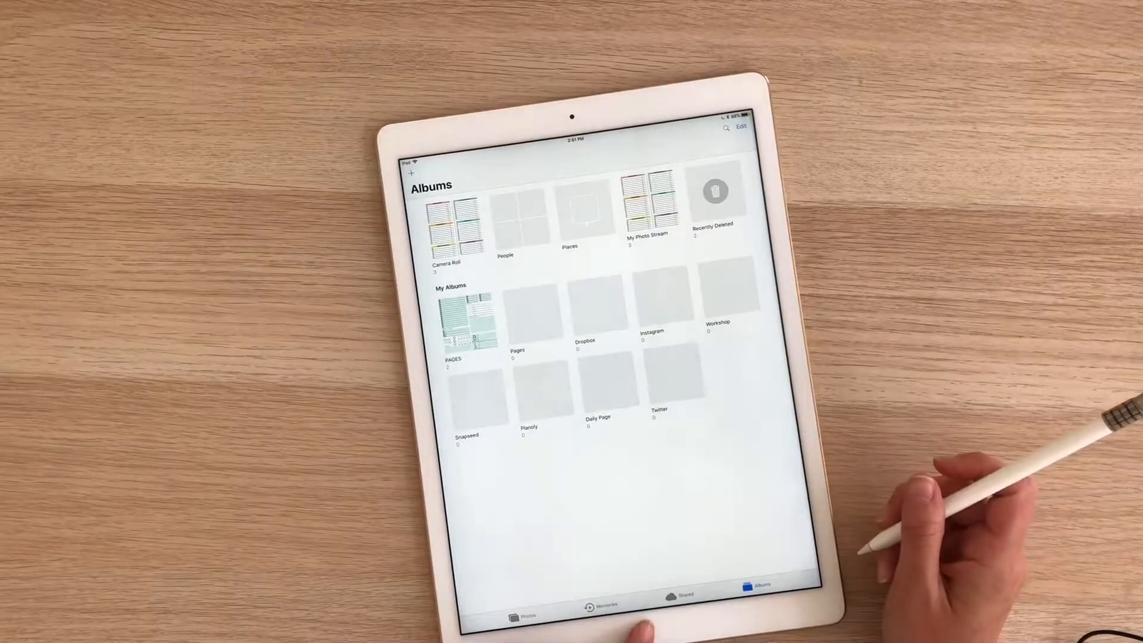
key("home")
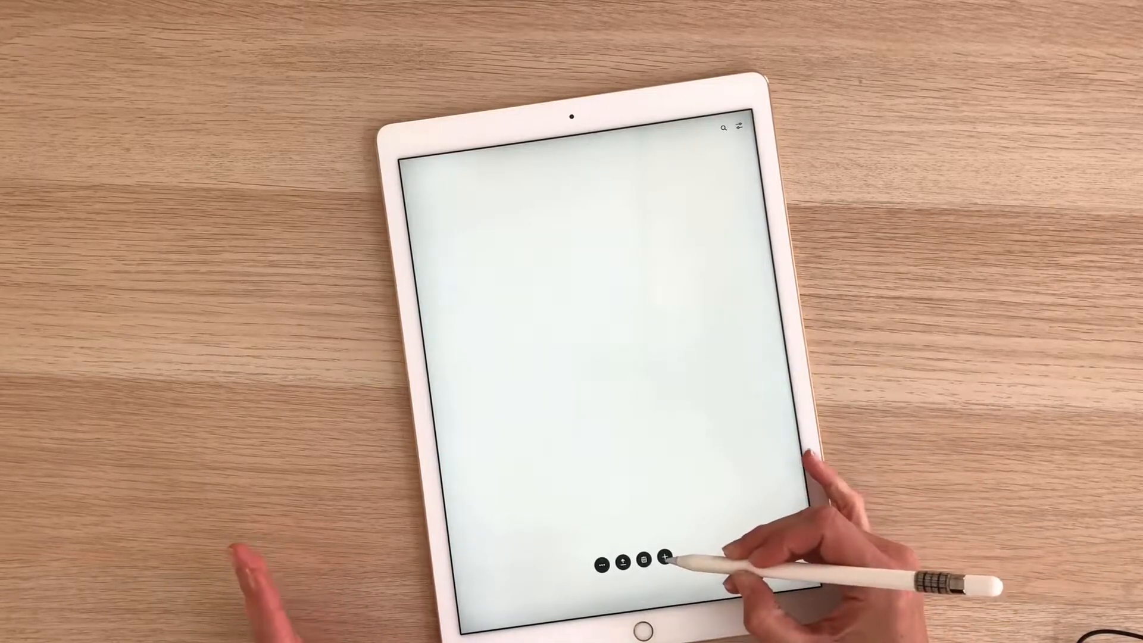
left_click(665, 556)
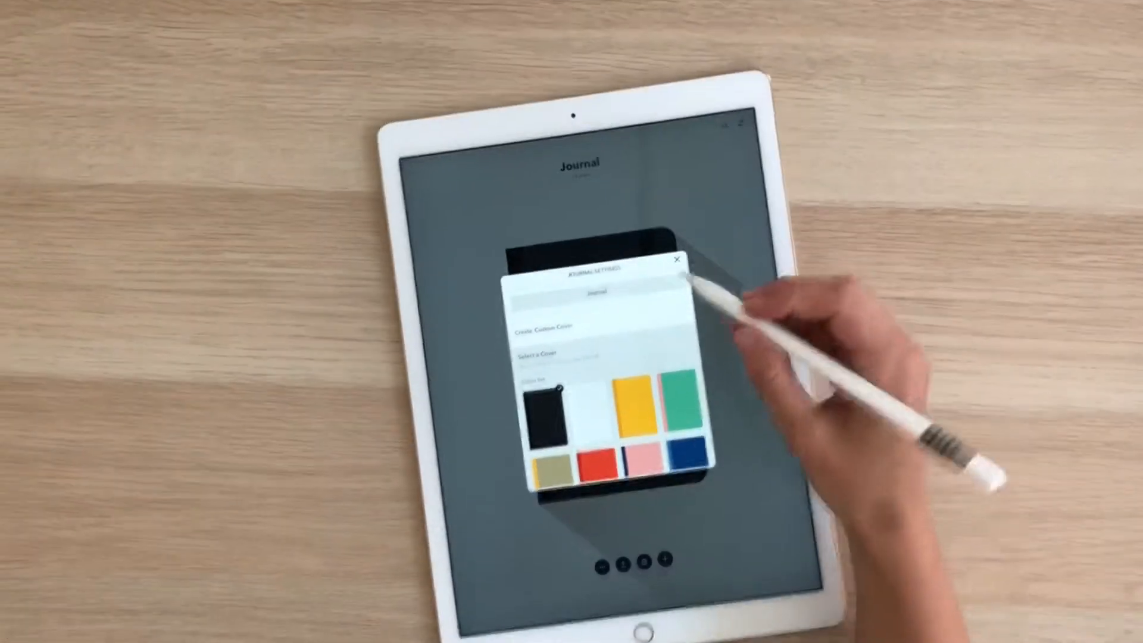
Title the journal 'The Daily Page', choose the olive cover and close the settings
left_click(595, 293)
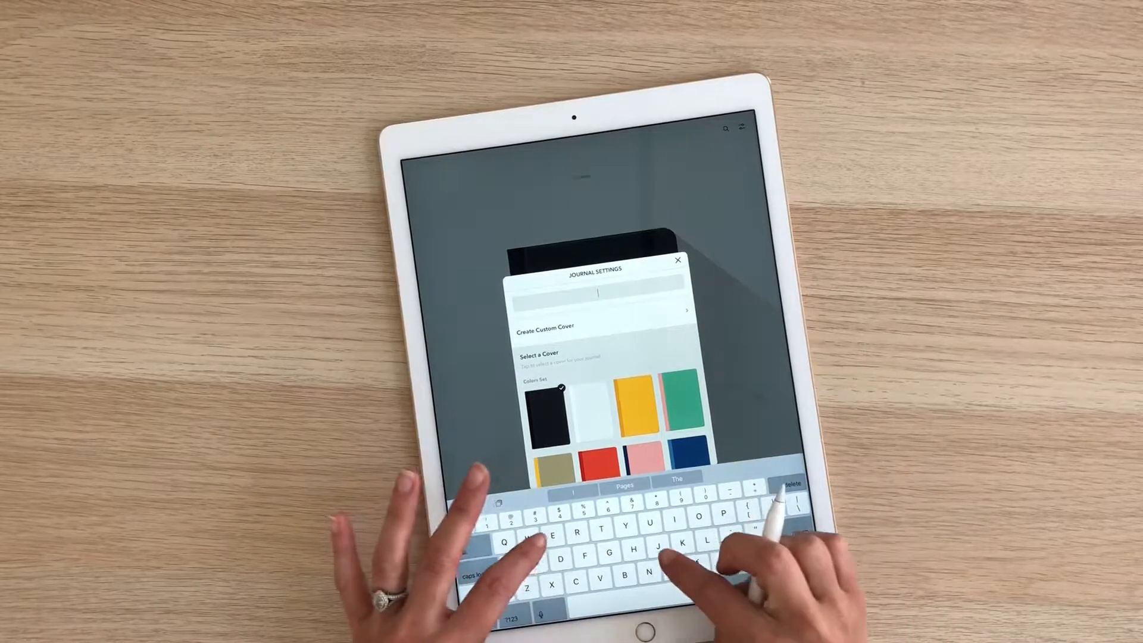
type("The")
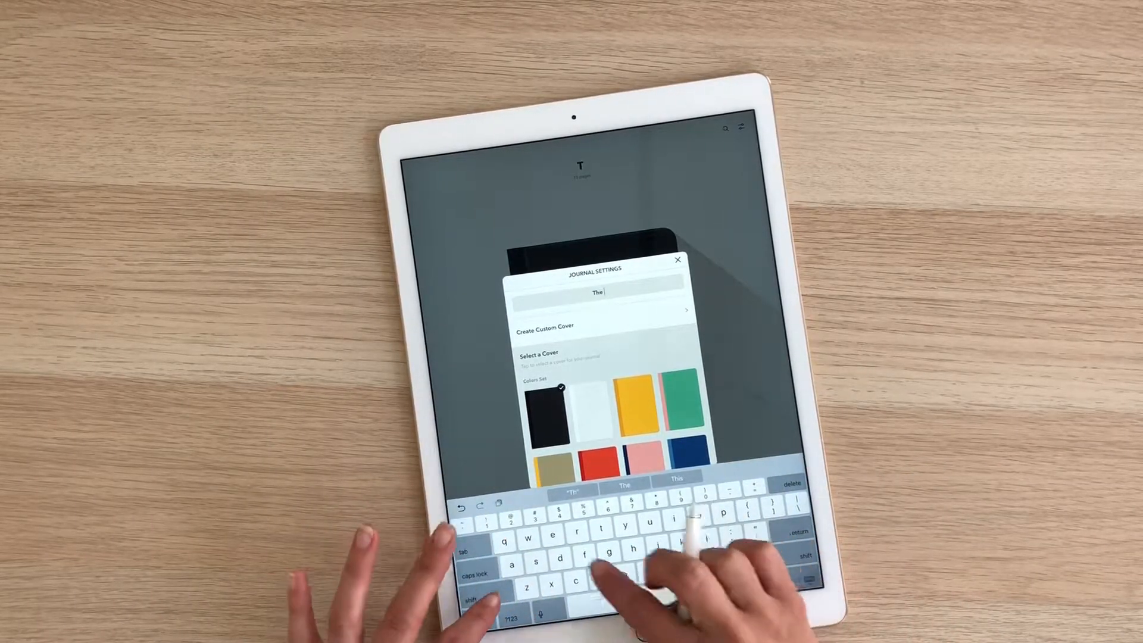
type("Dai")
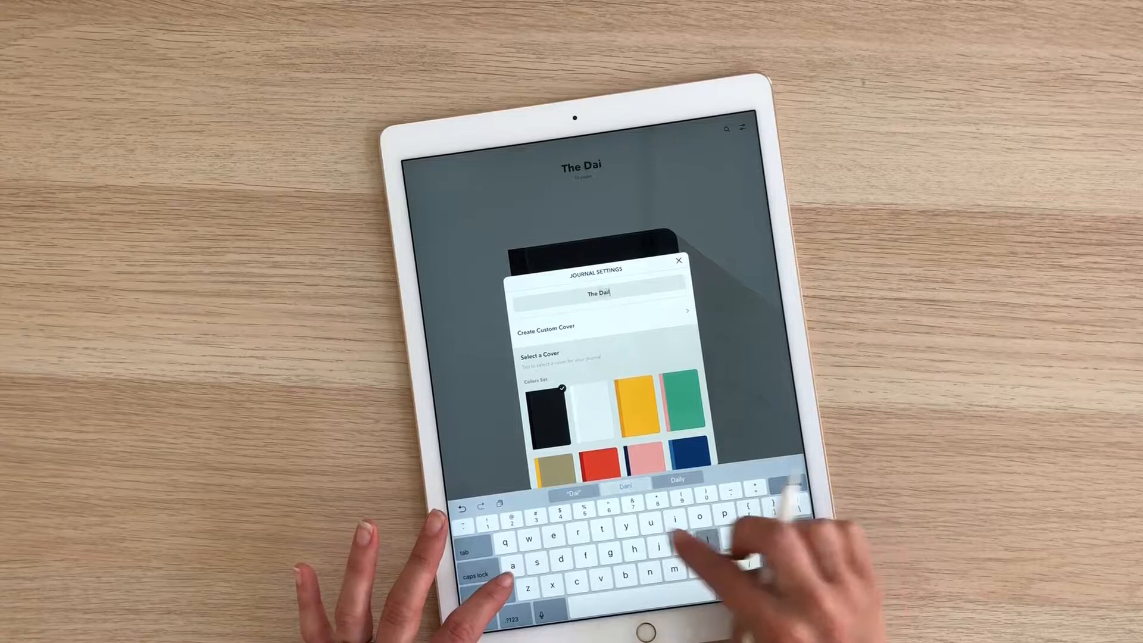
type("ly")
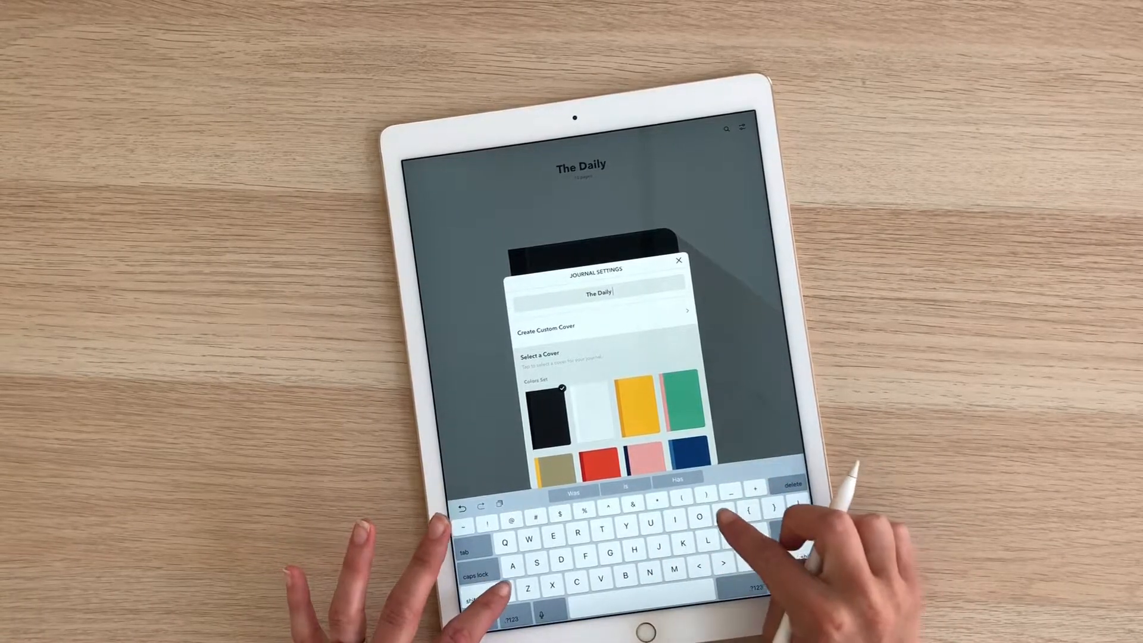
type("Page")
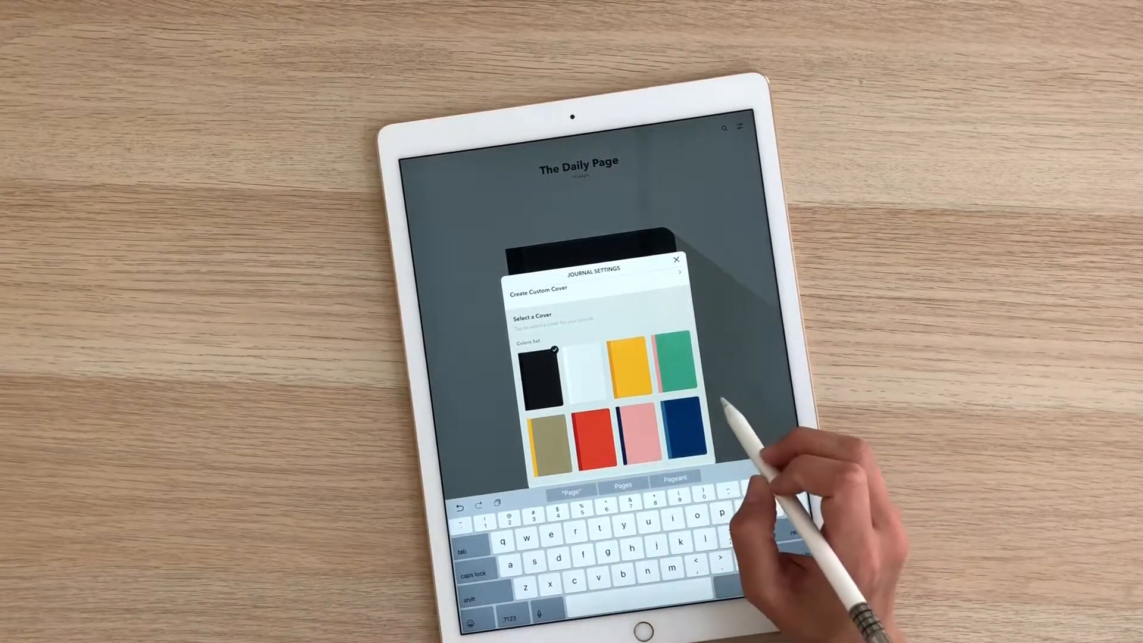
left_click(540, 430)
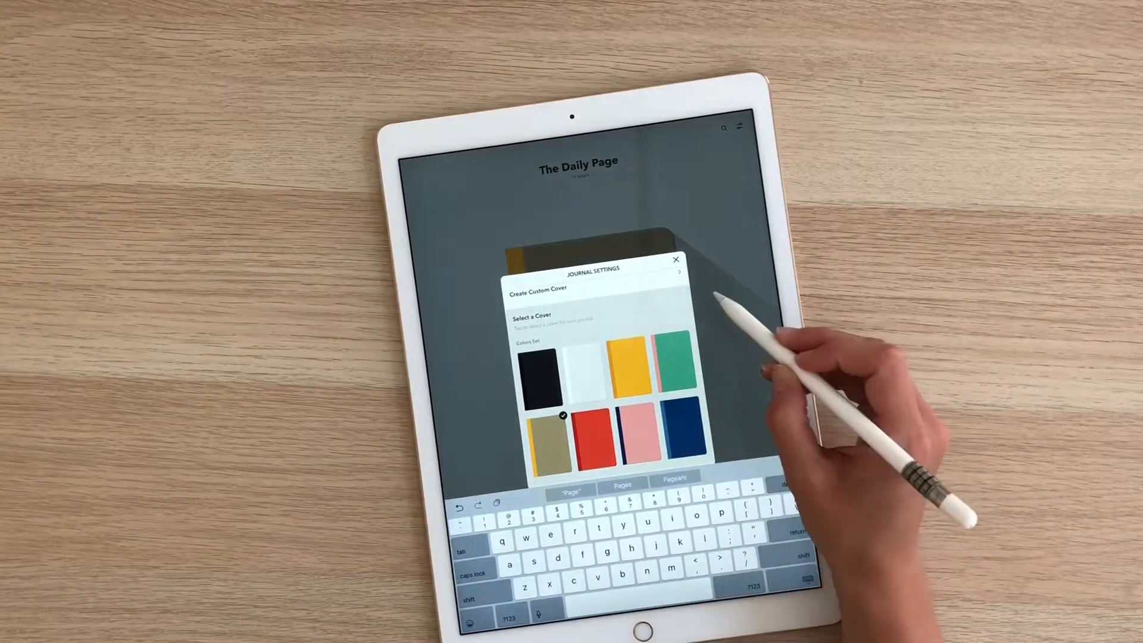
left_click(673, 259)
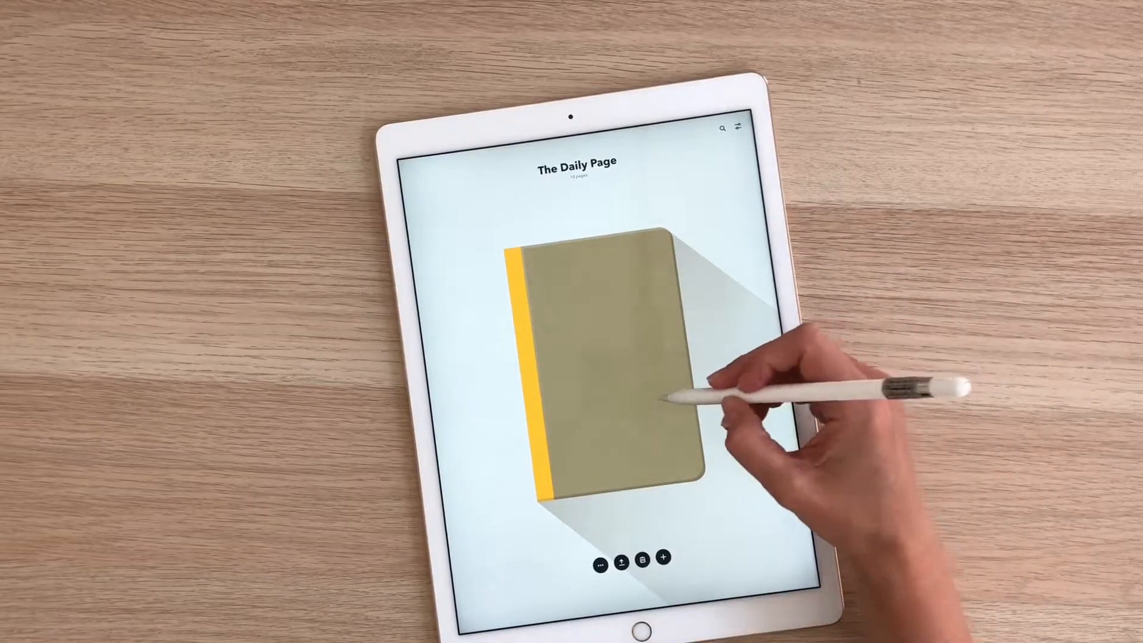
Open The Daily Page journal to a blank page with the tool tray
left_click(591, 364)
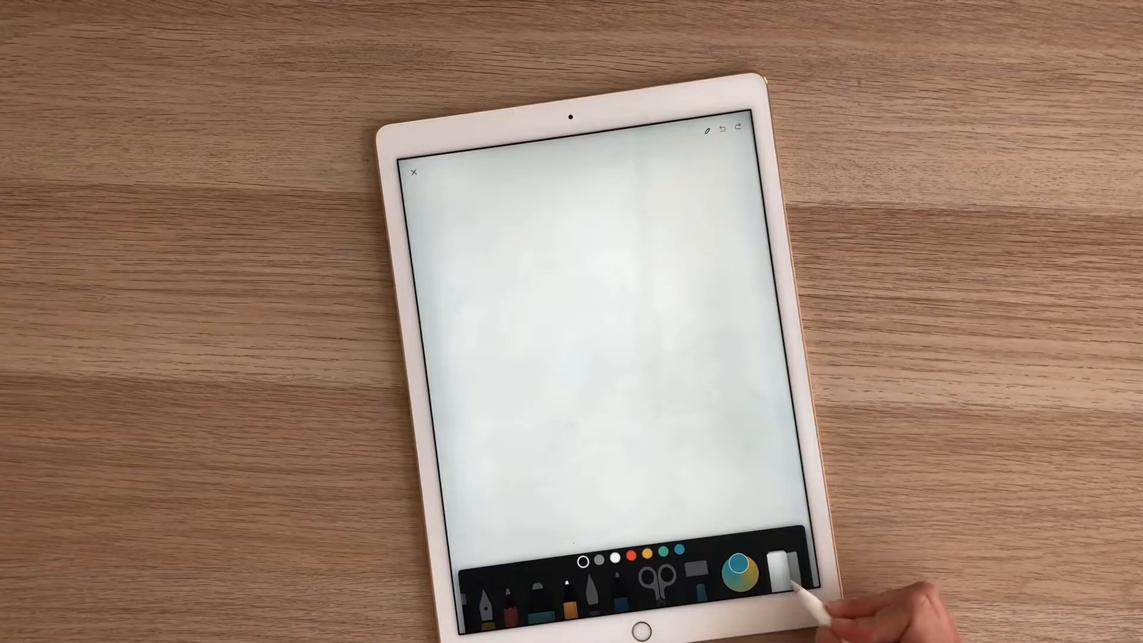
Browse the photo library's PAGES album from the image import options
left_click(786, 564)
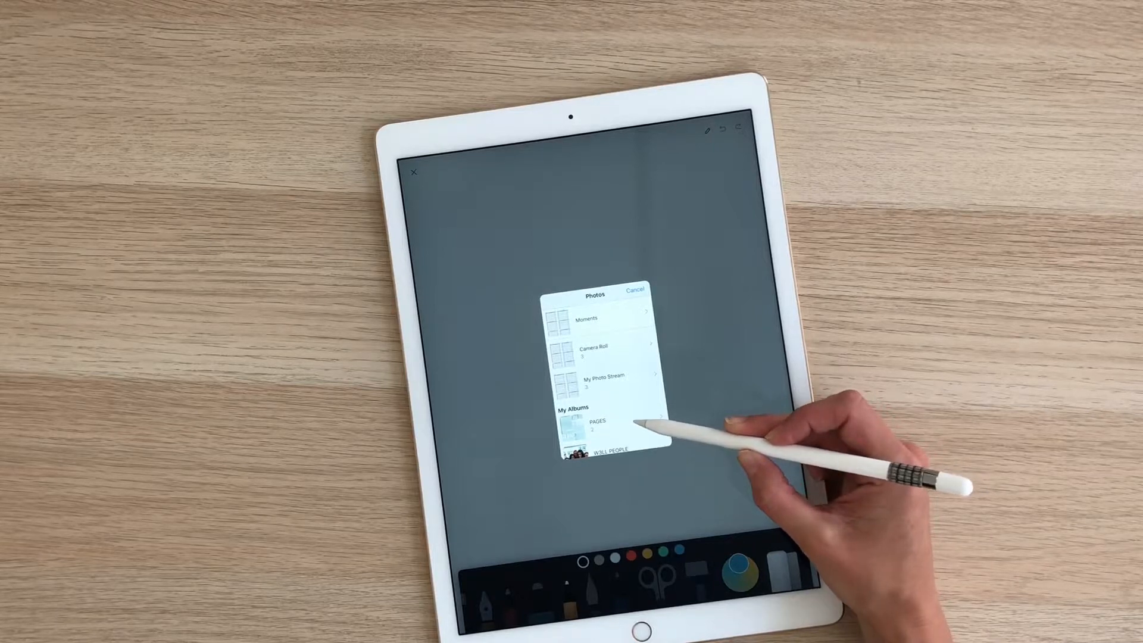
left_click(597, 422)
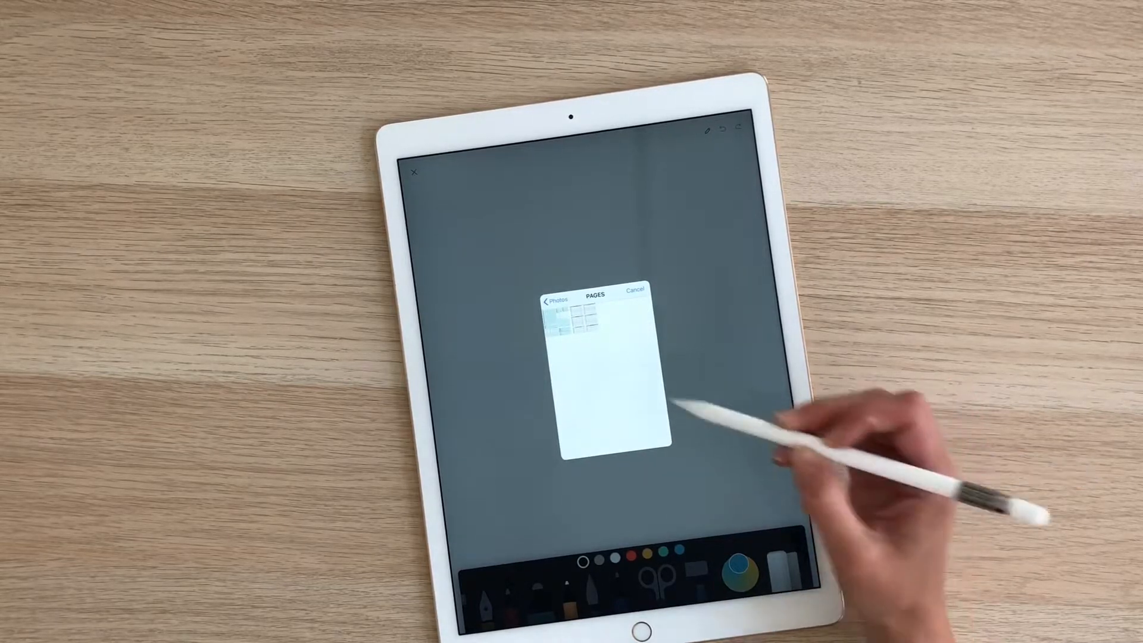
left_click(556, 293)
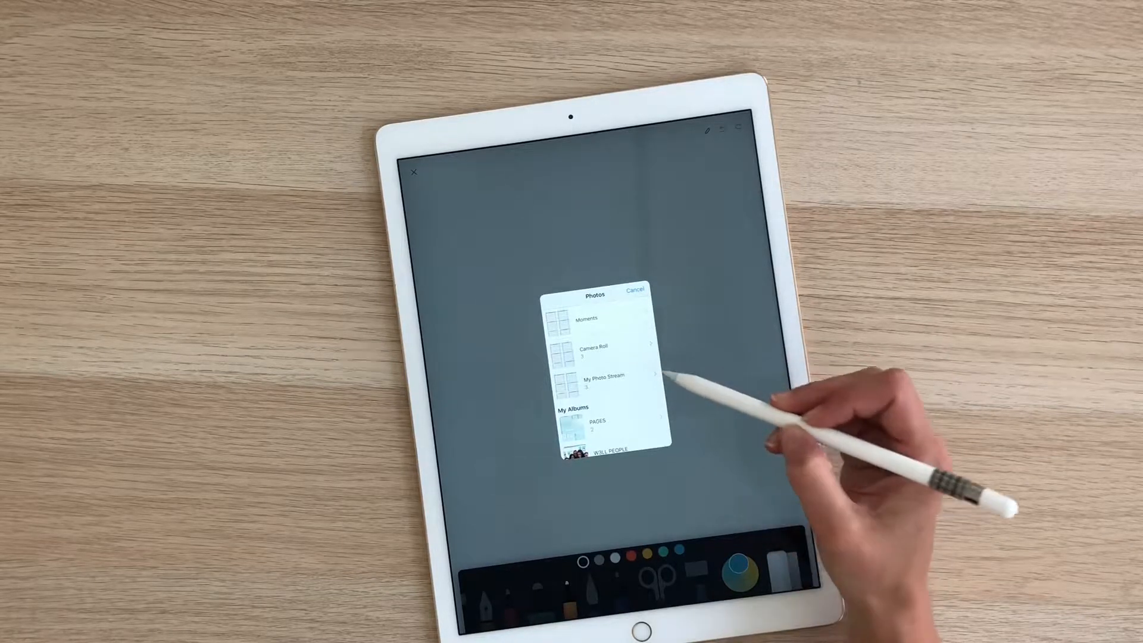
mouse_move(656, 394)
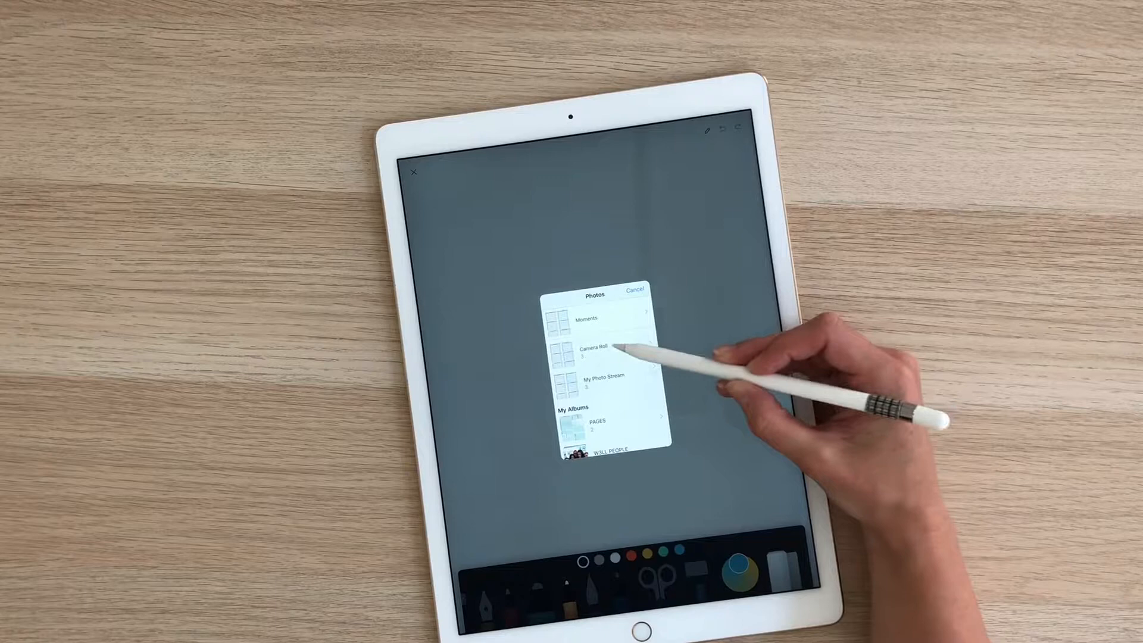
mouse_move(634, 408)
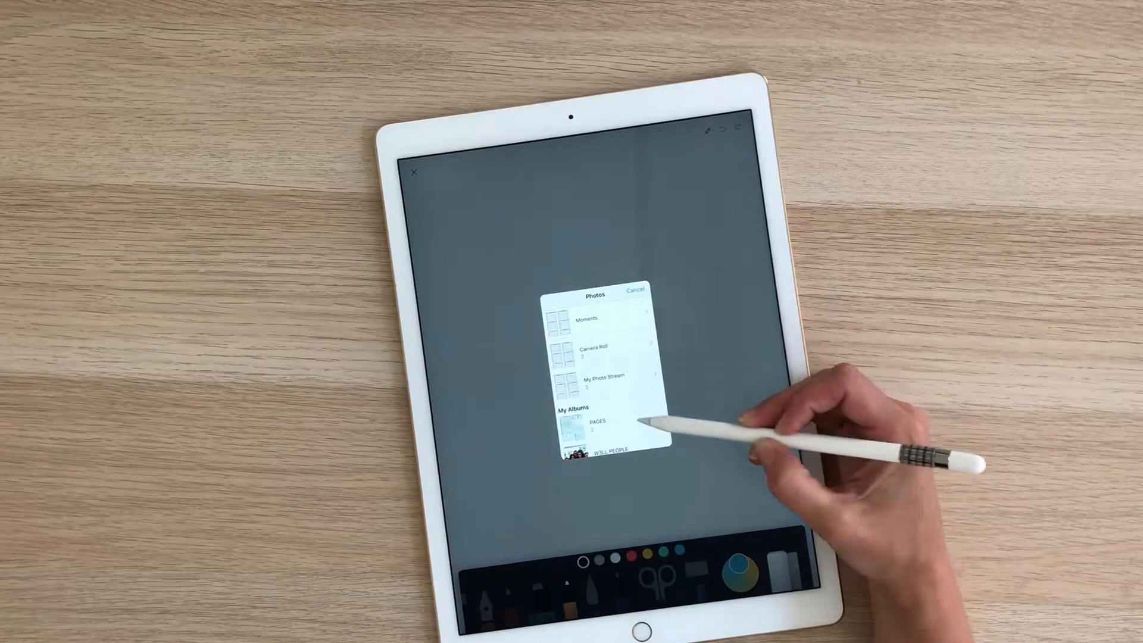
left_click(598, 424)
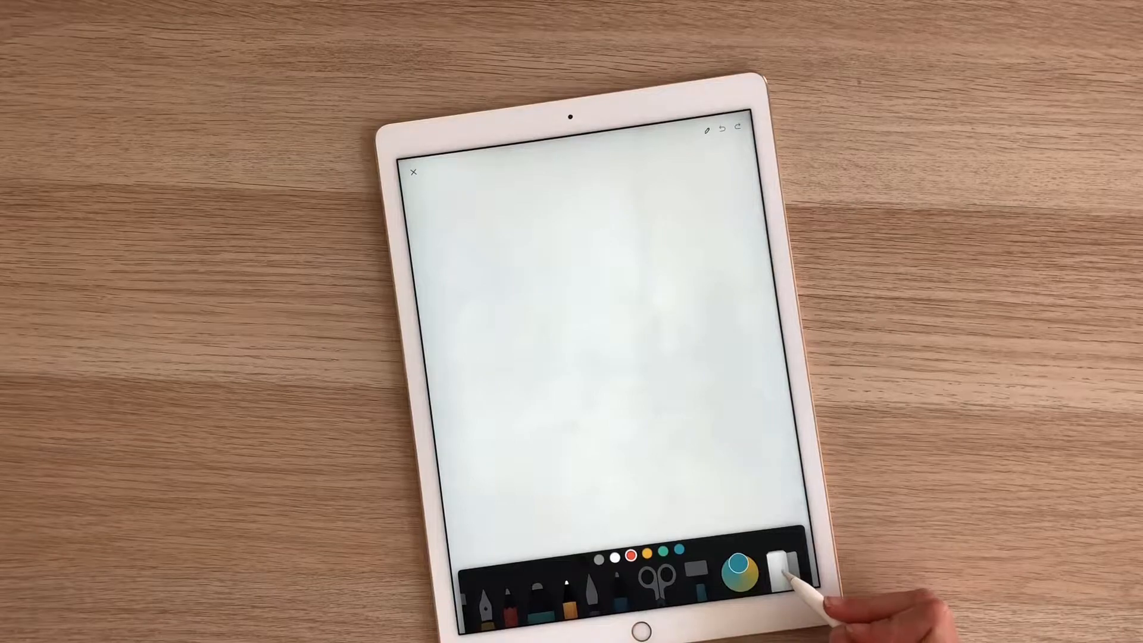
Import the teal daily planner image from the library and confirm its placement on the page
left_click(770, 561)
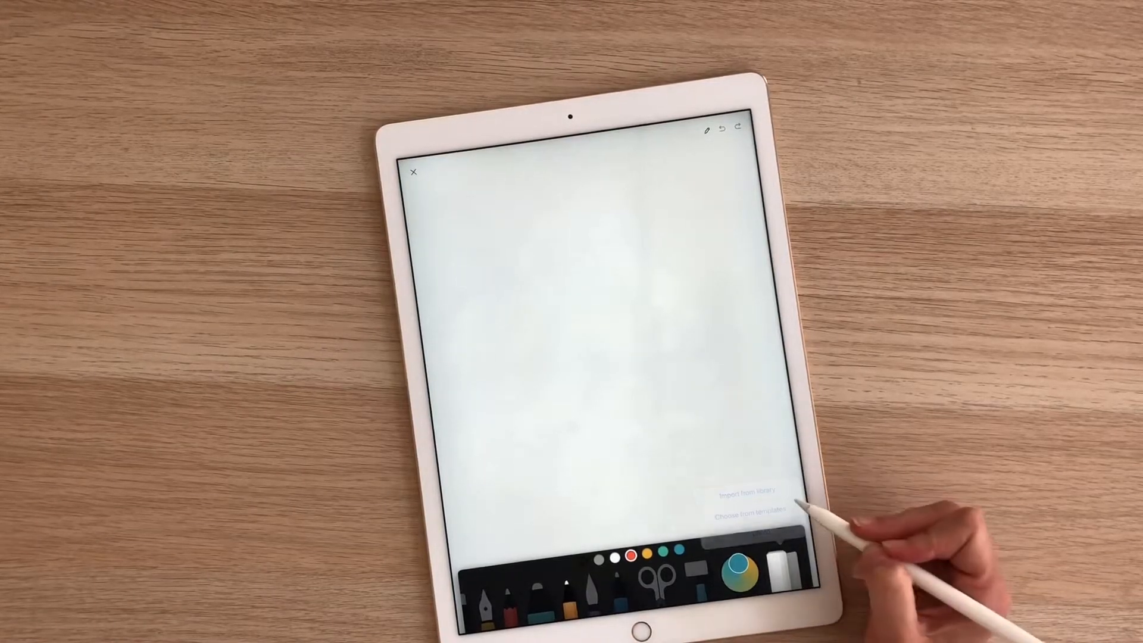
left_click(748, 489)
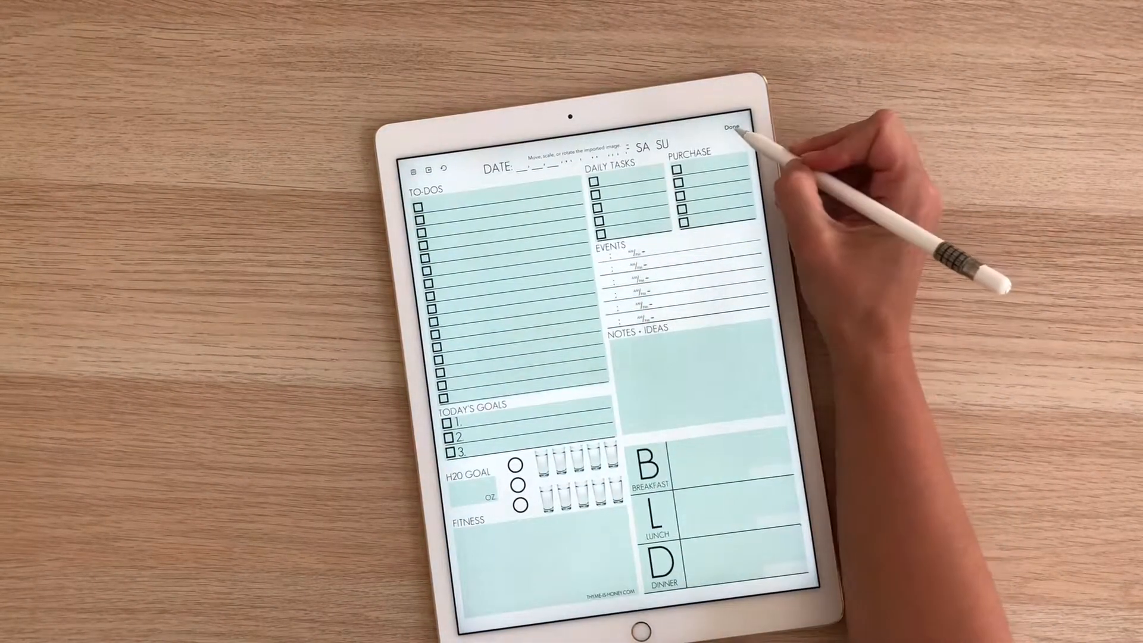
left_click(732, 127)
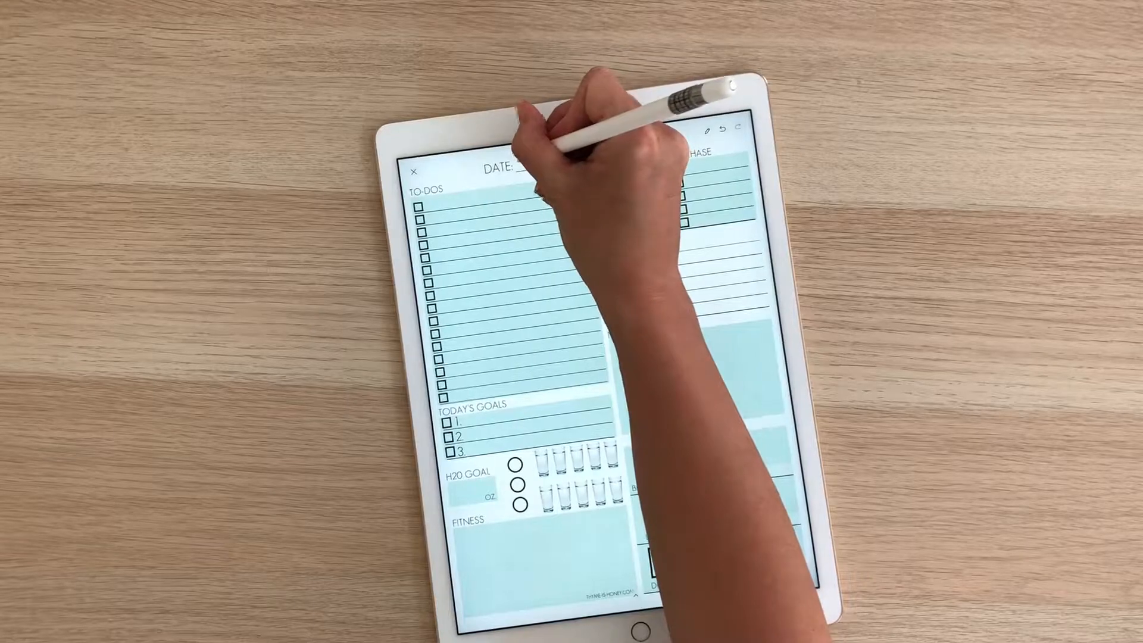
Handwrite 5/21, 120 oz water, '3 mile run', and meals Banana + PB and Chicken Salad on the planner
type("5/21/18")
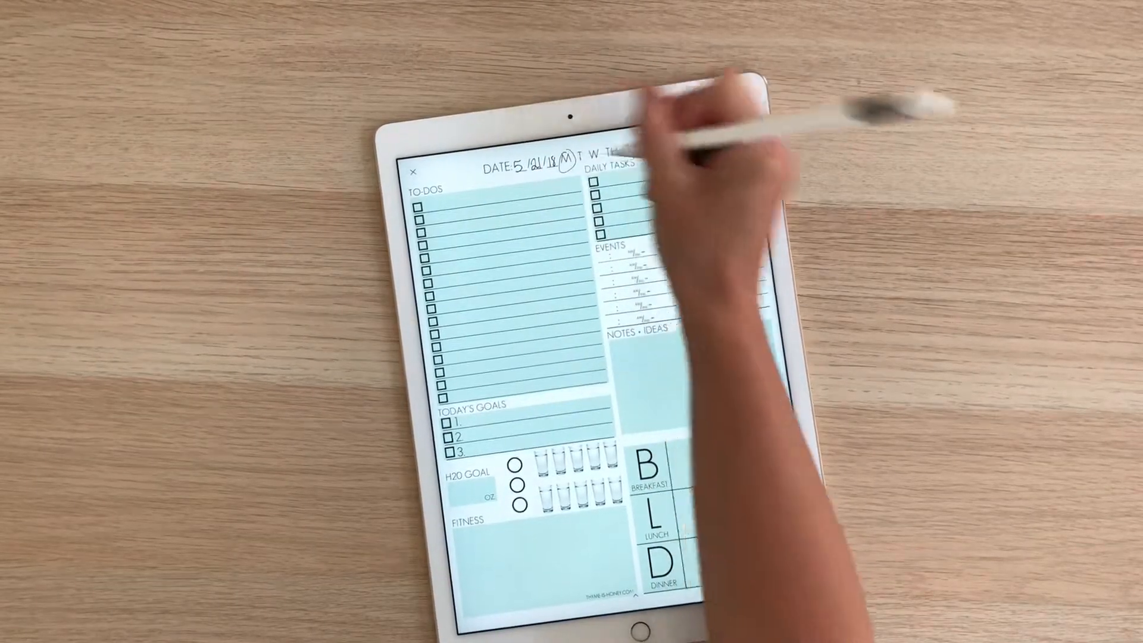
type("120")
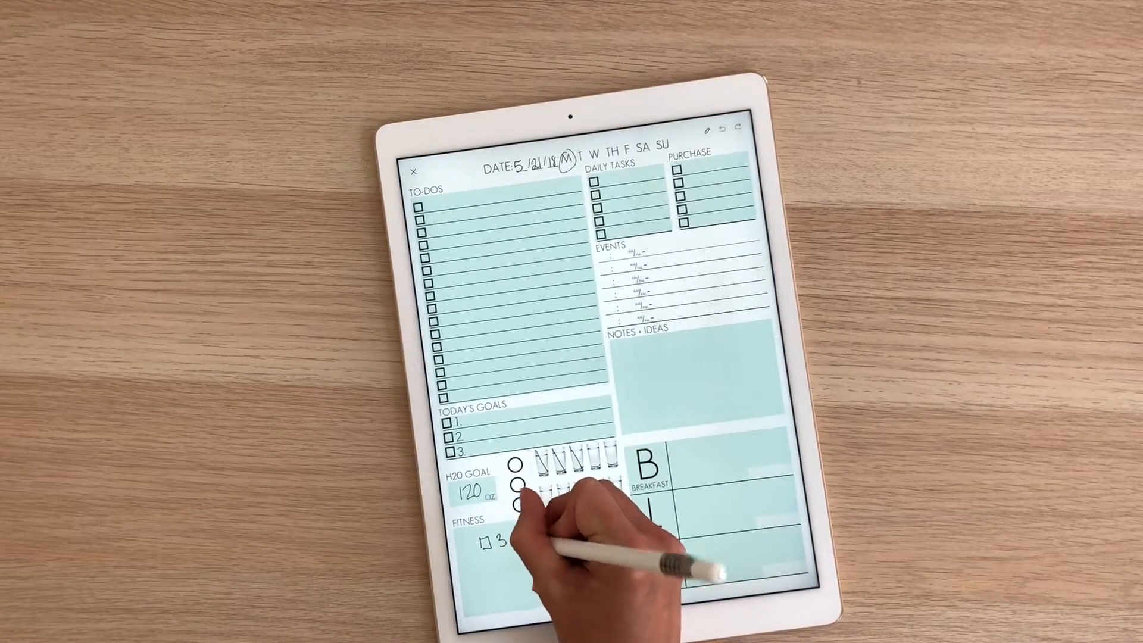
type("3 mile run")
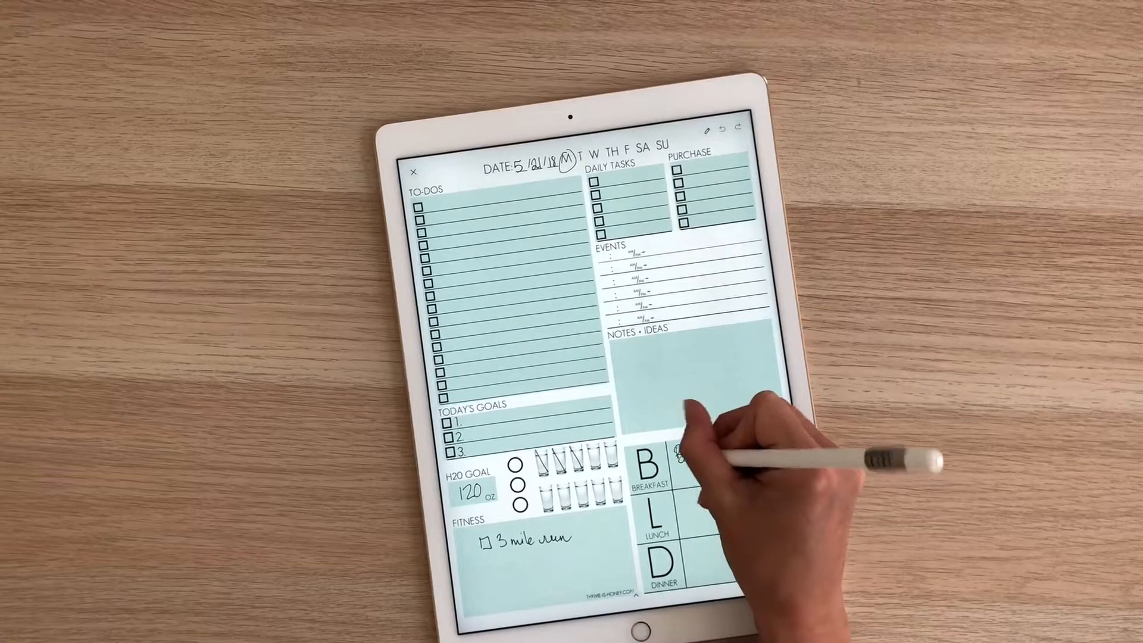
type("Banana + PB")
left_click(707, 514)
type("Rice Bowl")
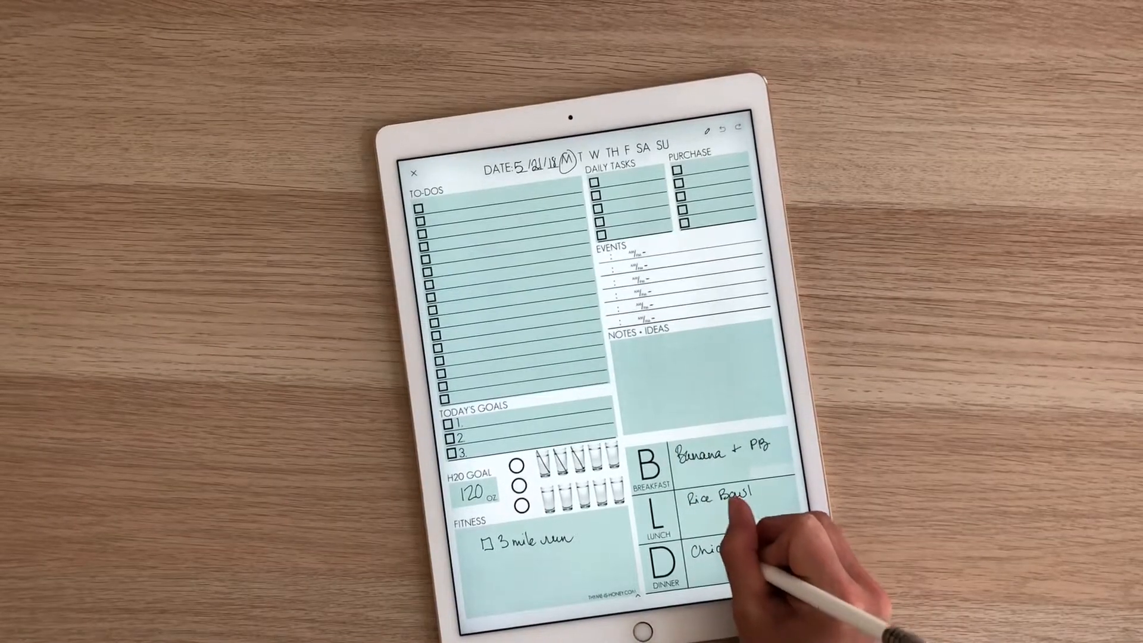
type("Chicken Sa")
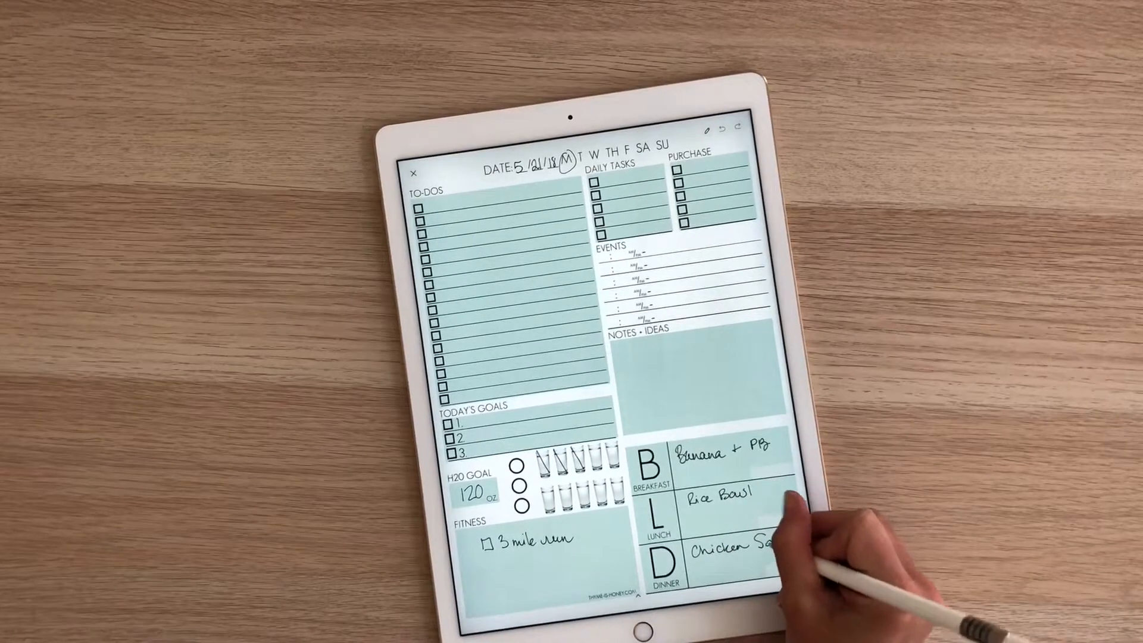